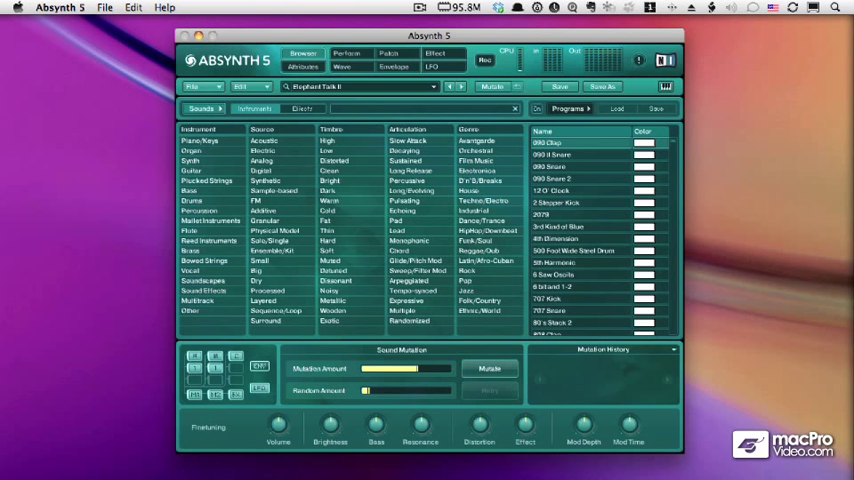
Step: Show the File menu from the Absynth 5 sound browser
click(104, 7)
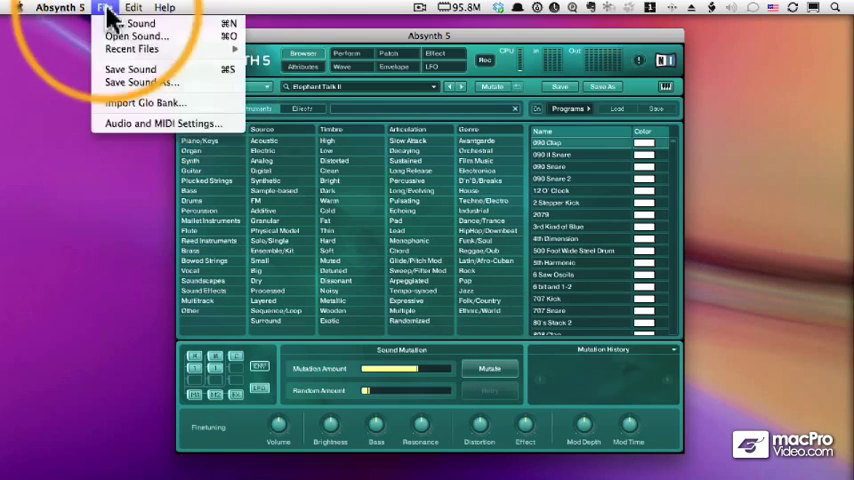
mouse_move(160, 123)
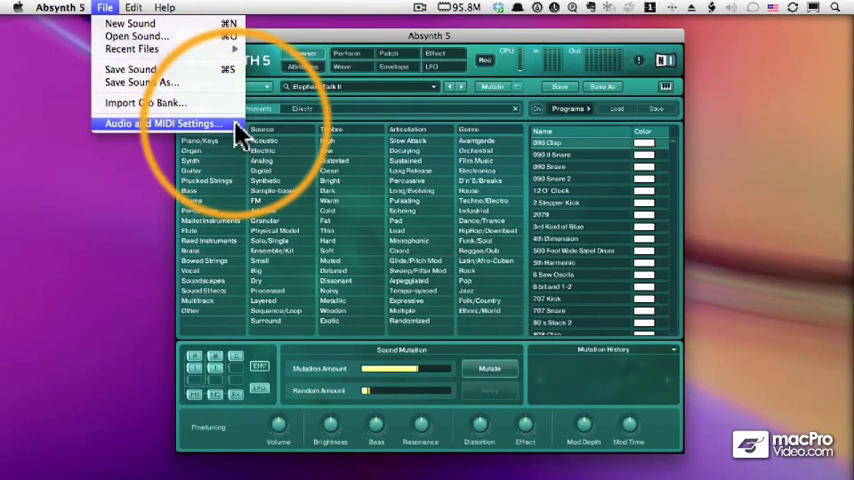
Step: Open Audio and MIDI Settings, keeping the MOTU 828mk3 device at 44100 Hz sample rate
click(160, 123)
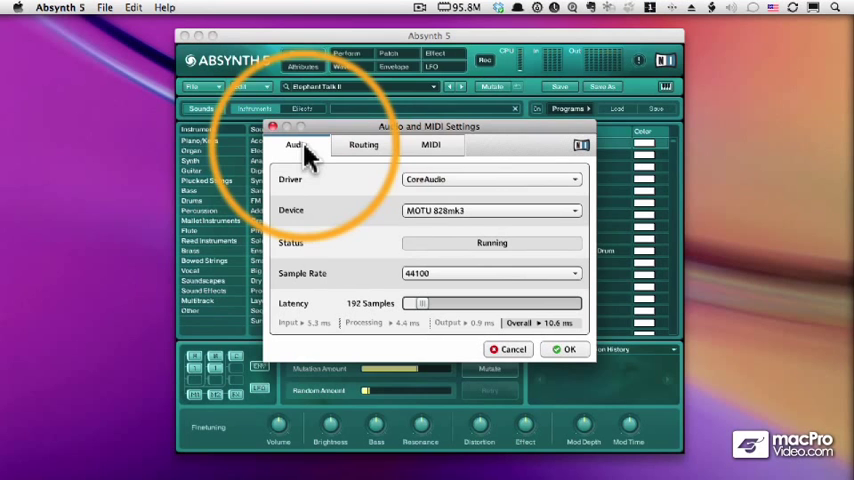
mouse_move(422, 190)
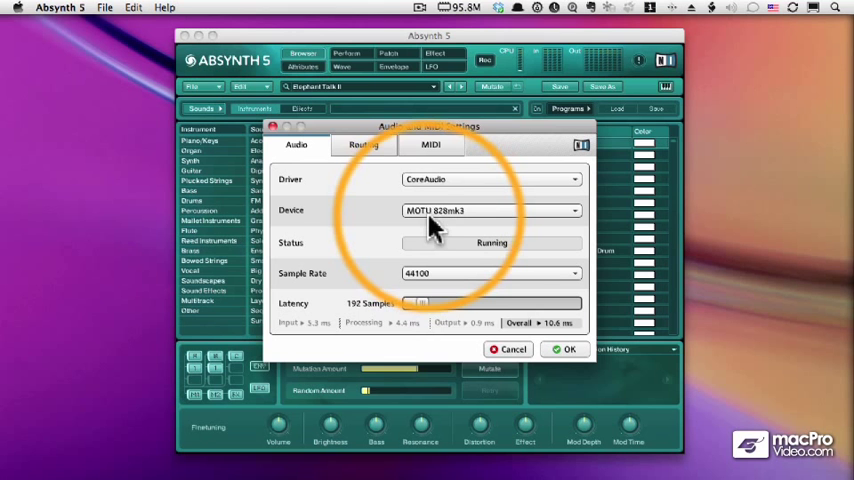
mouse_move(475, 222)
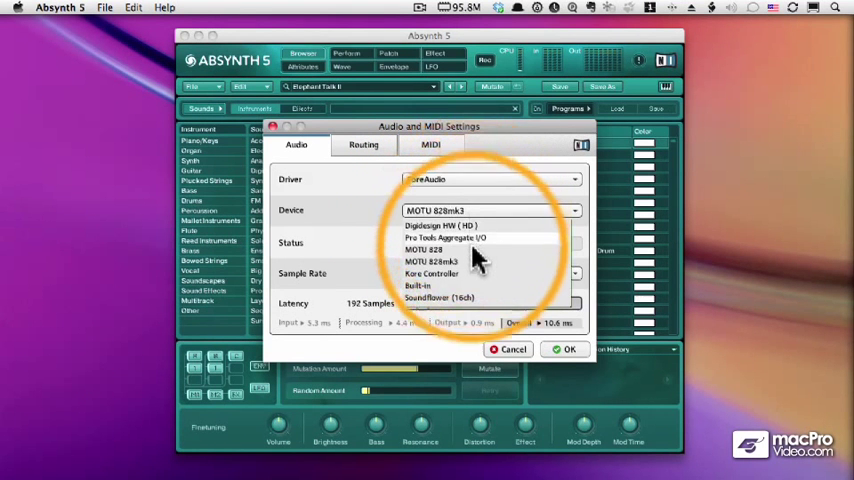
mouse_move(440, 295)
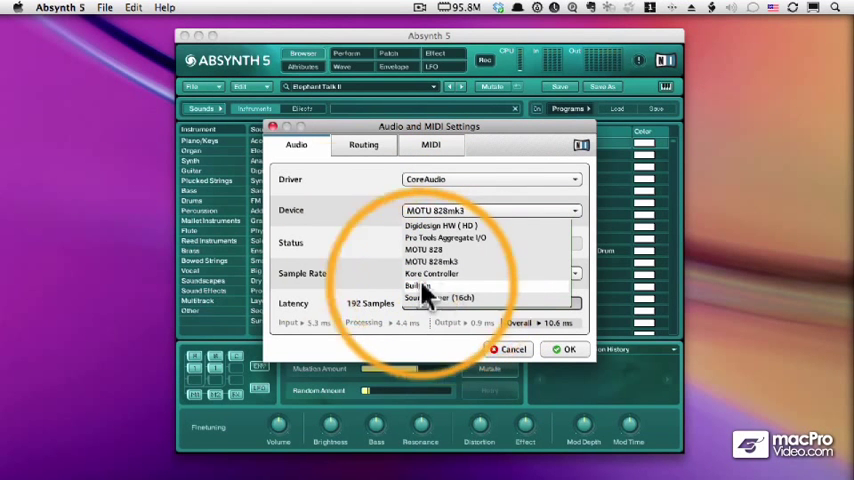
click(431, 261)
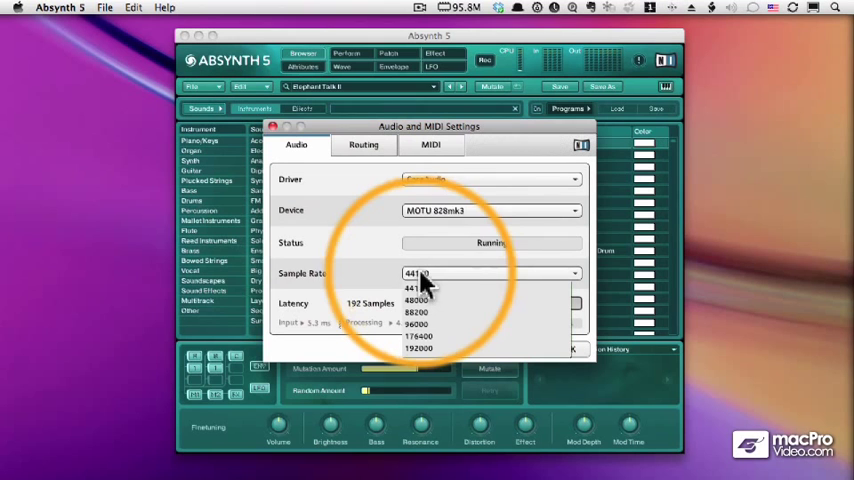
click(416, 288)
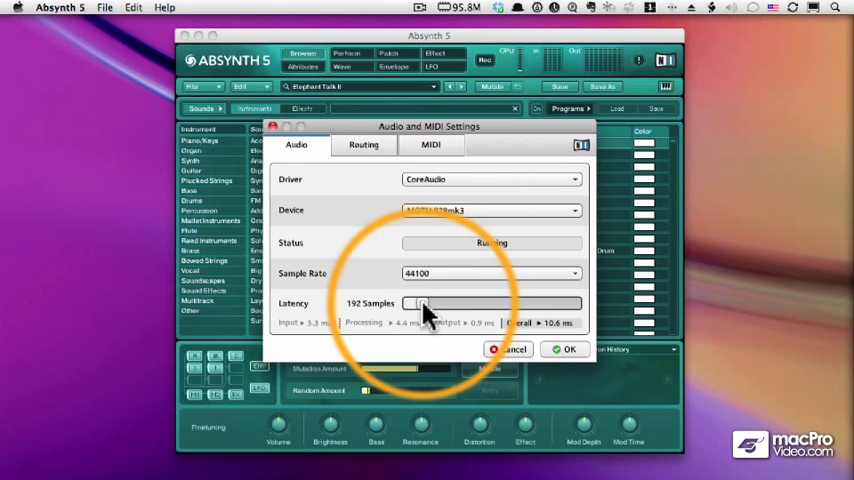
drag(425, 303, 500, 303)
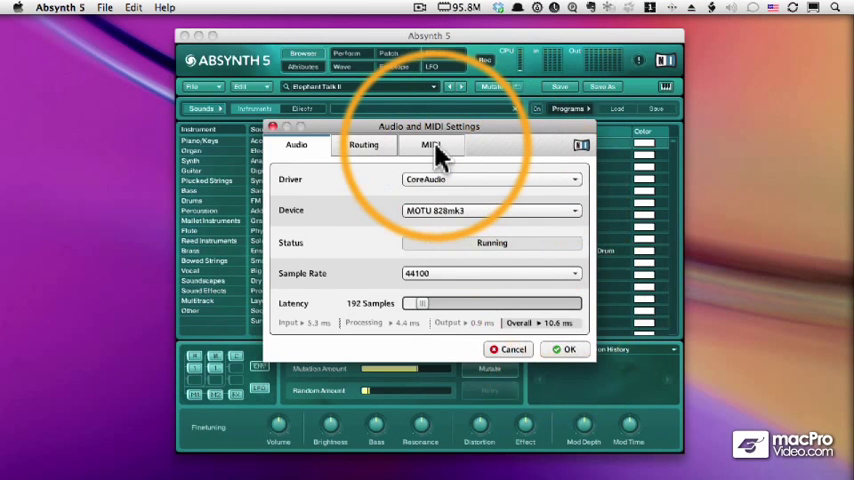
Step: Review the MIDI input devices with Timepiece AV Port 1 on, then view routing assignments
click(430, 144)
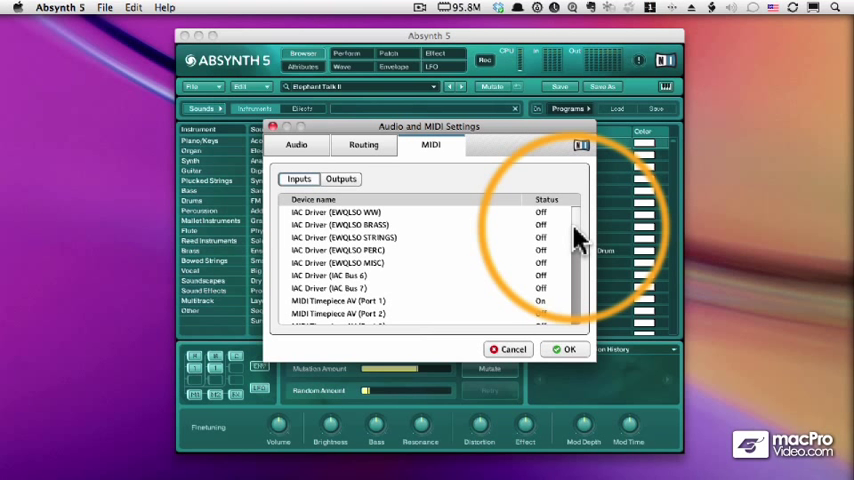
scroll(down, 3)
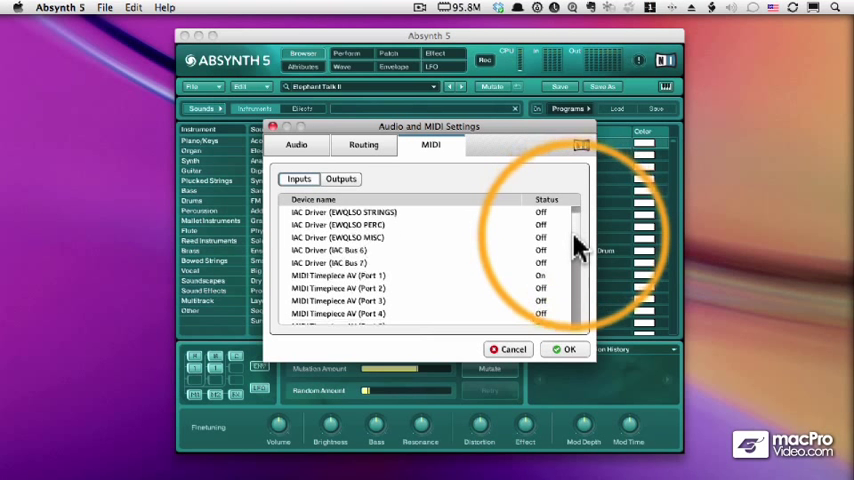
scroll(down, 3)
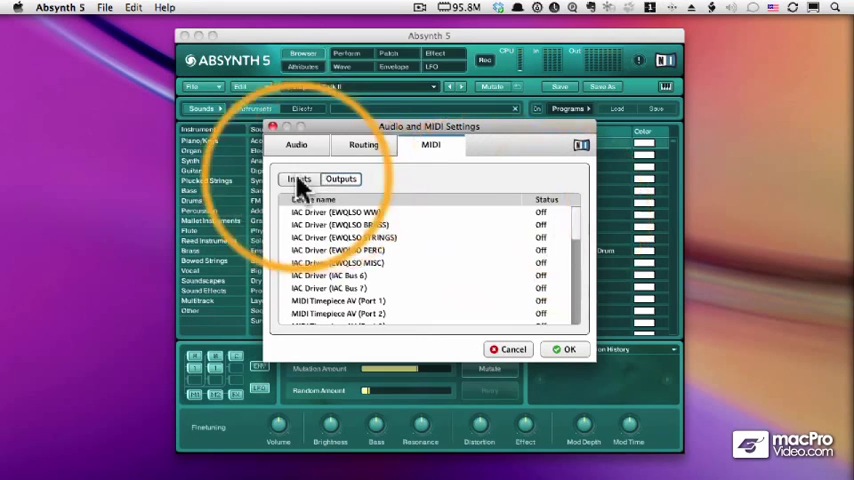
click(363, 144)
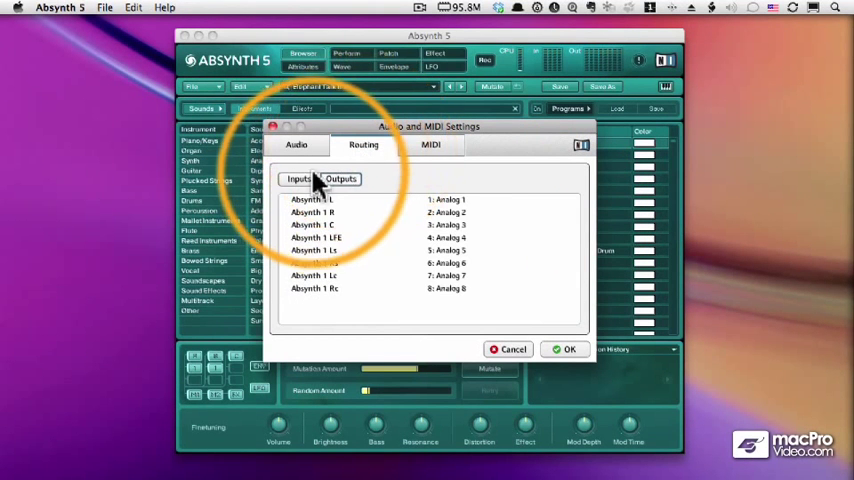
Step: Route In 1 L to Analog 1 and In 1 R to Analog 2, then view output routing
click(299, 178)
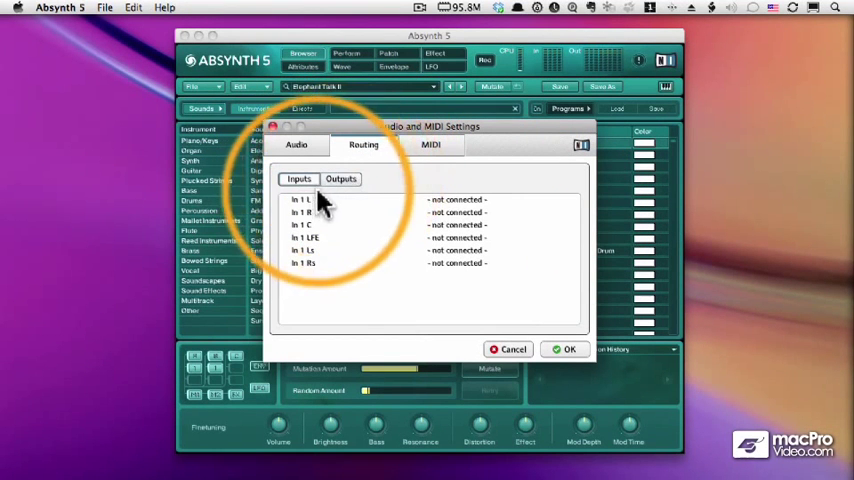
mouse_move(478, 262)
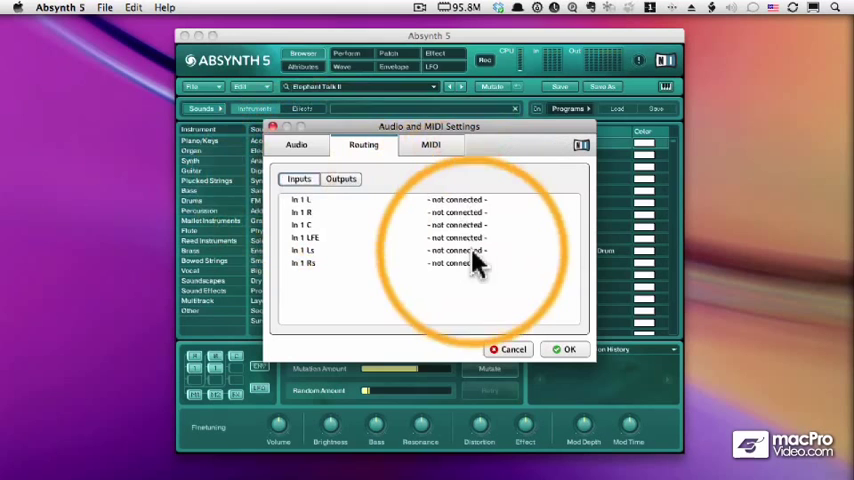
click(458, 199)
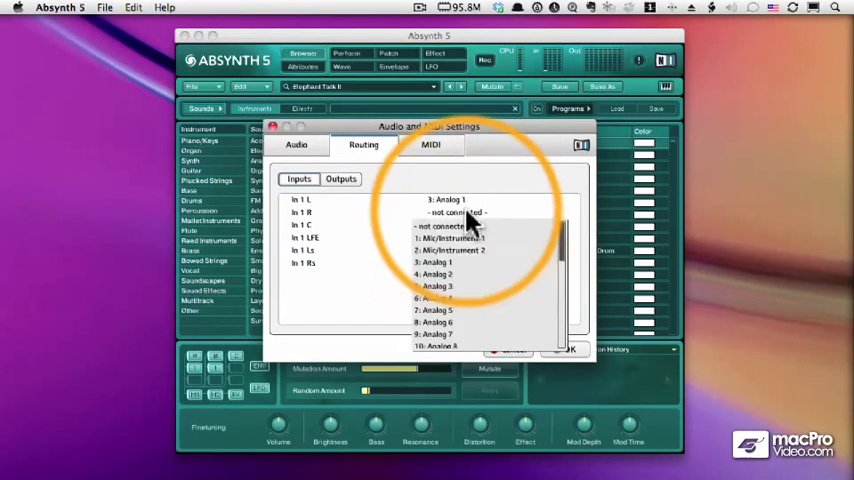
click(435, 199)
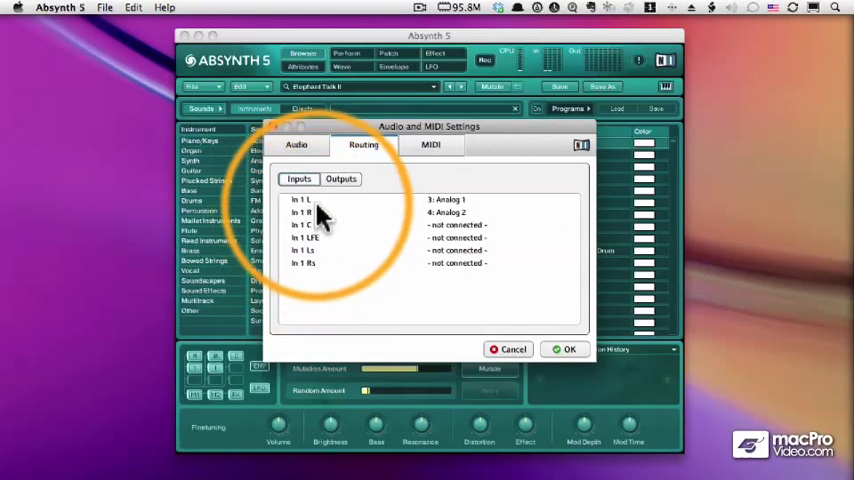
mouse_move(322, 263)
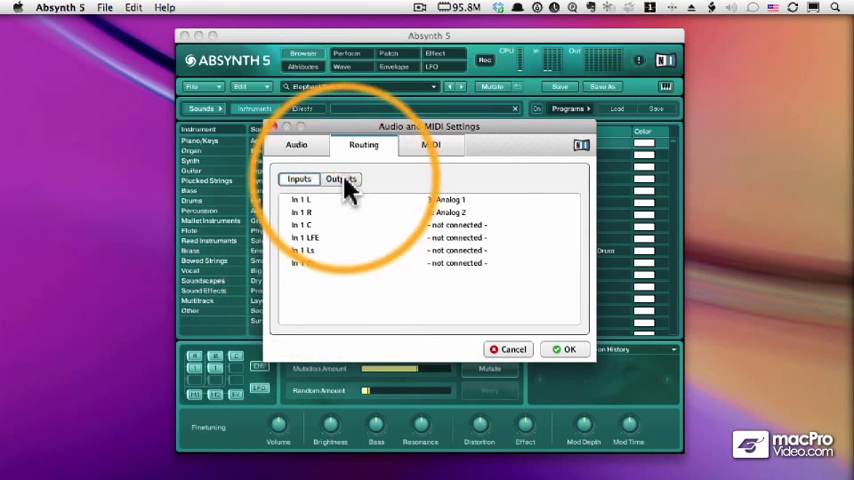
click(341, 179)
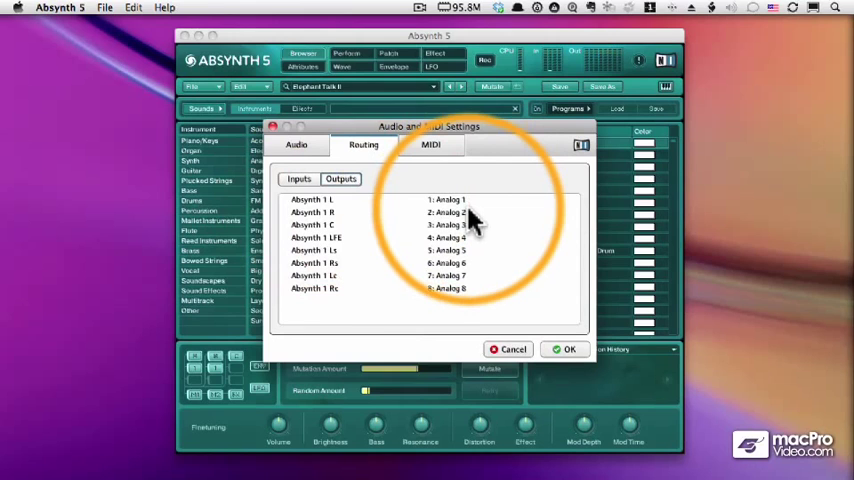
Step: Confirm the outputs feed Analog 1–8 and close the settings dialog with OK
click(449, 212)
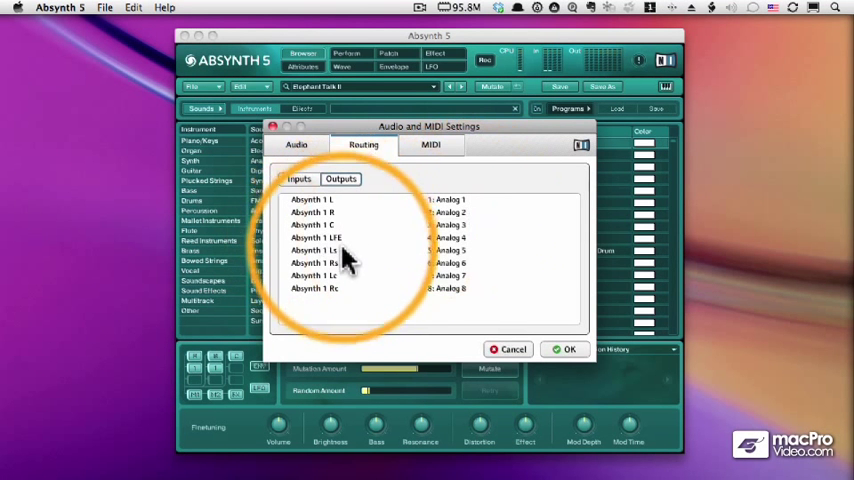
mouse_move(470, 300)
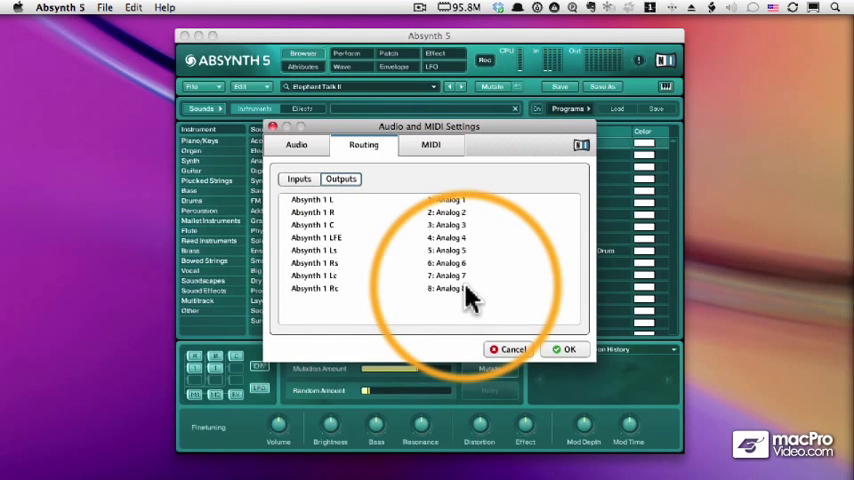
mouse_move(530, 335)
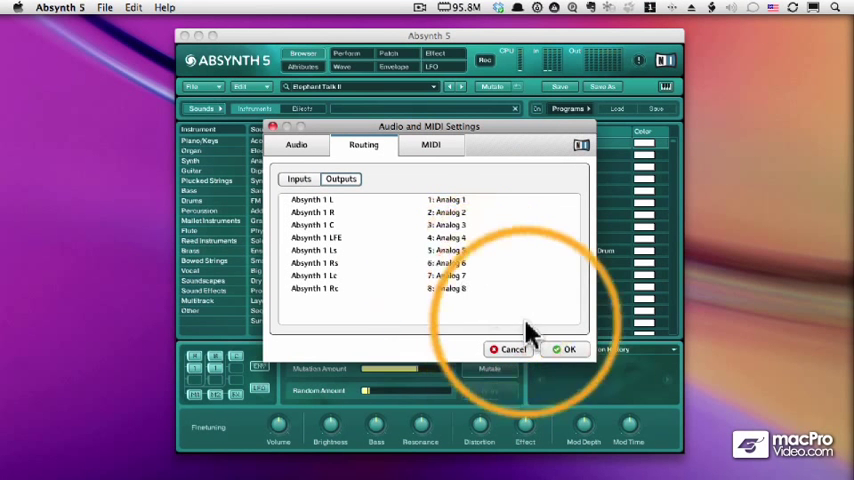
click(567, 349)
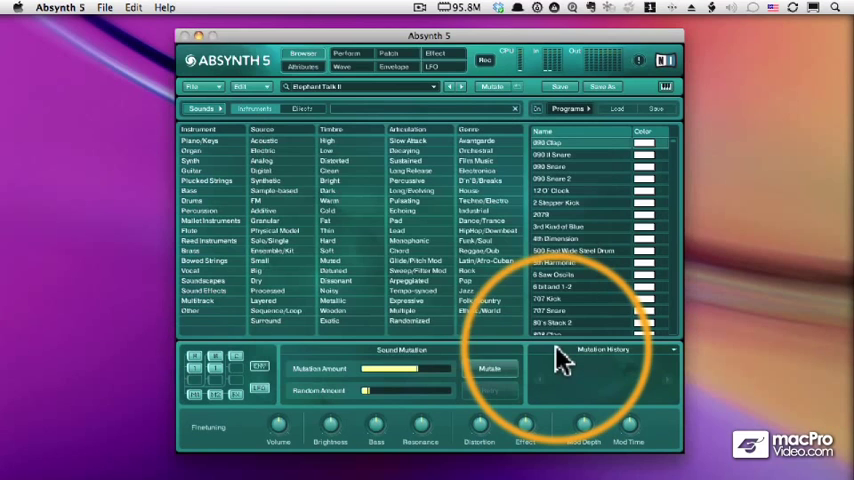